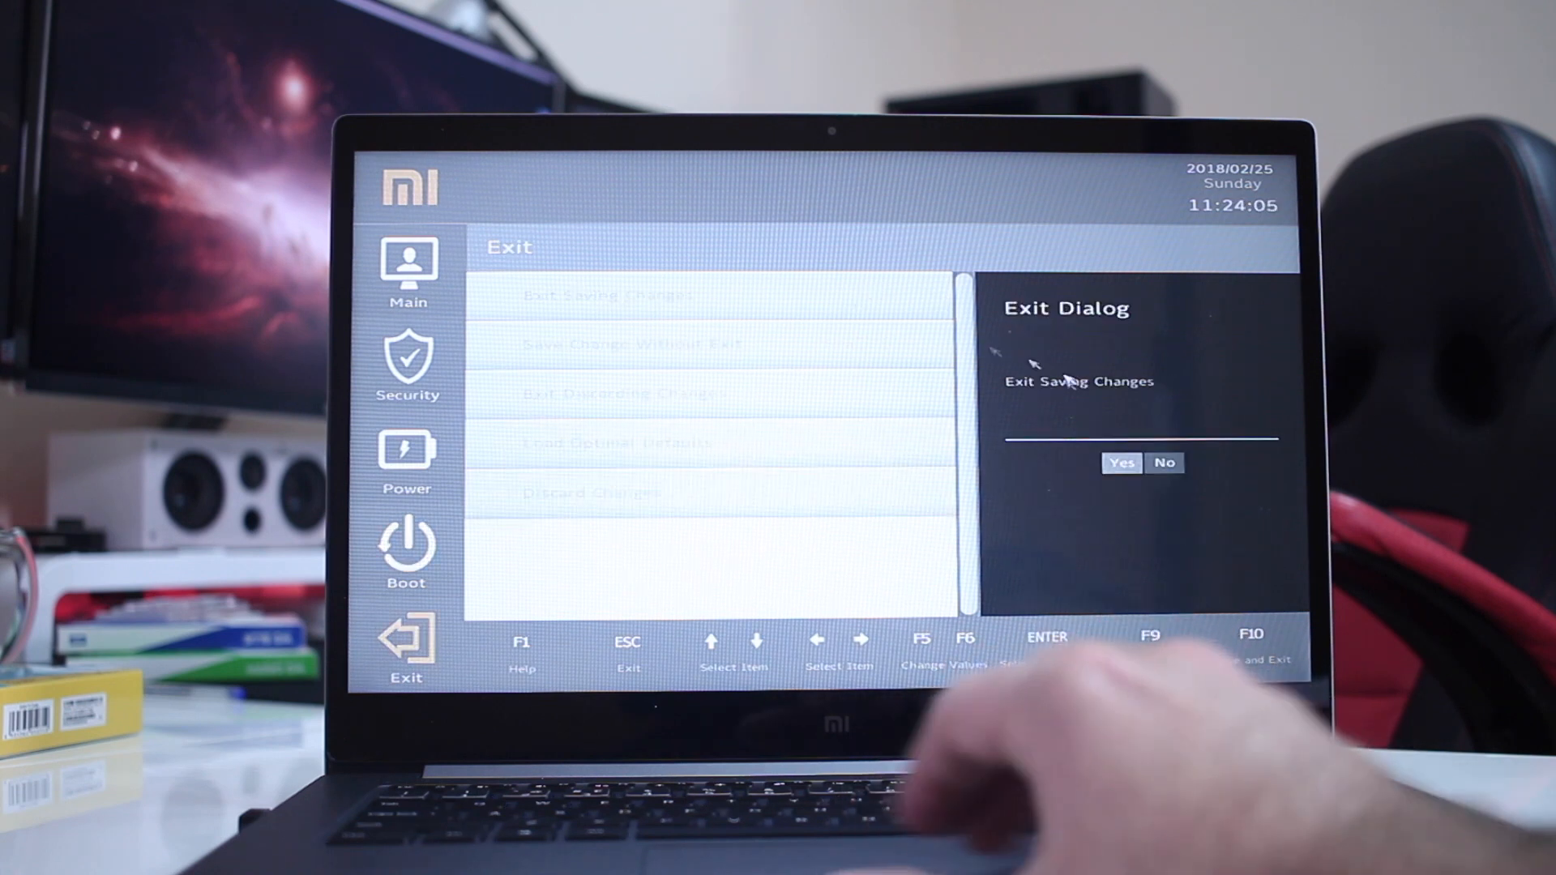
Confirm Yes in the Exit Dialog to save the boot drive changes and leave setup.
click(1122, 462)
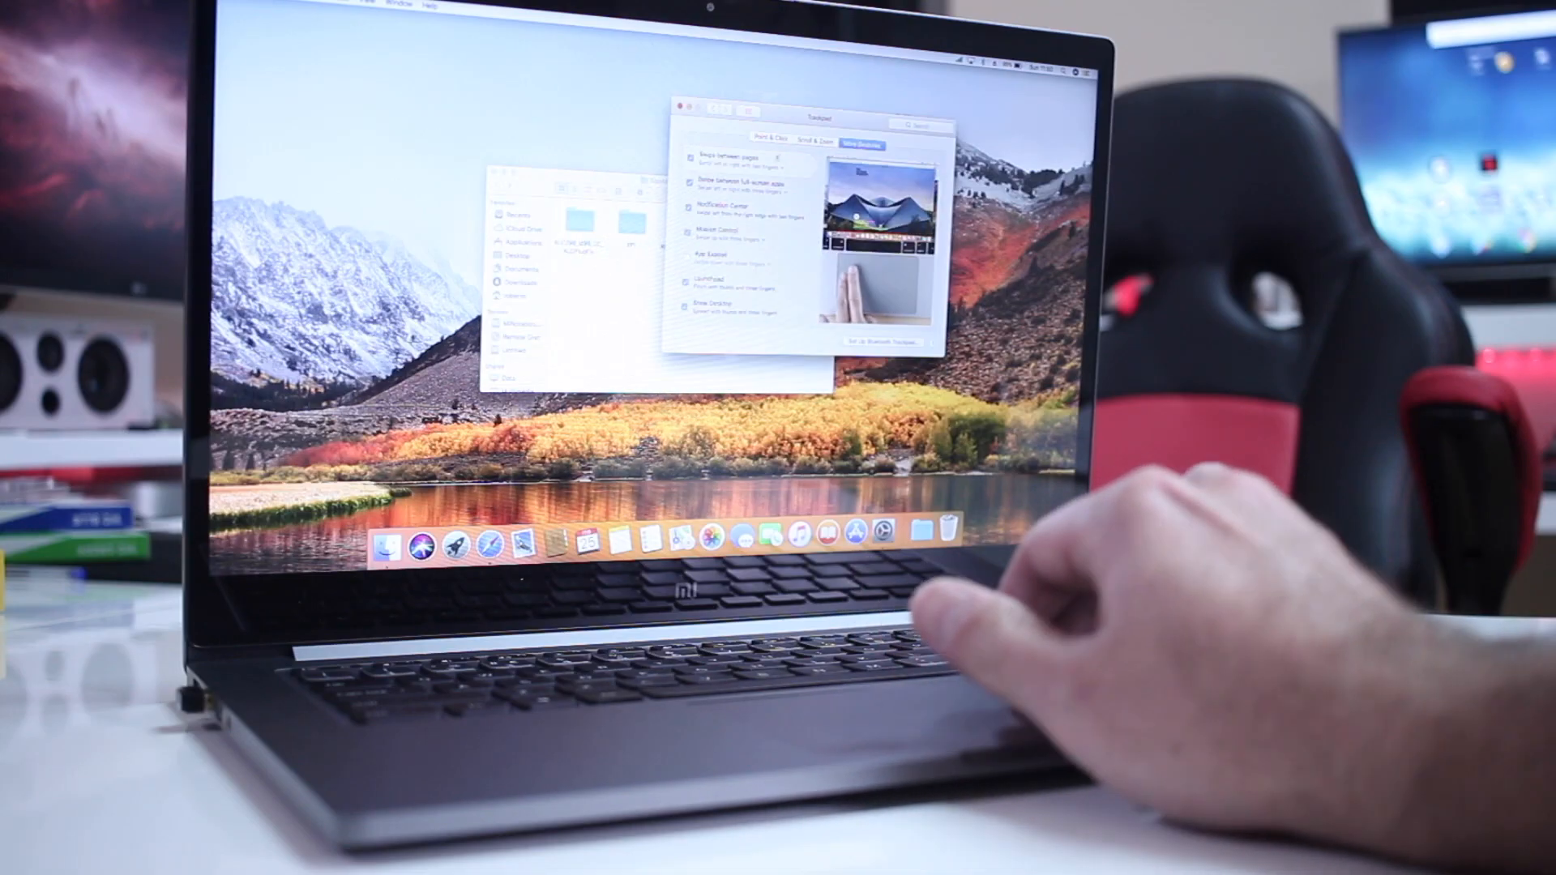
Show the More Gestures pane of Trackpad preferences with gestures enabled.
click(858, 141)
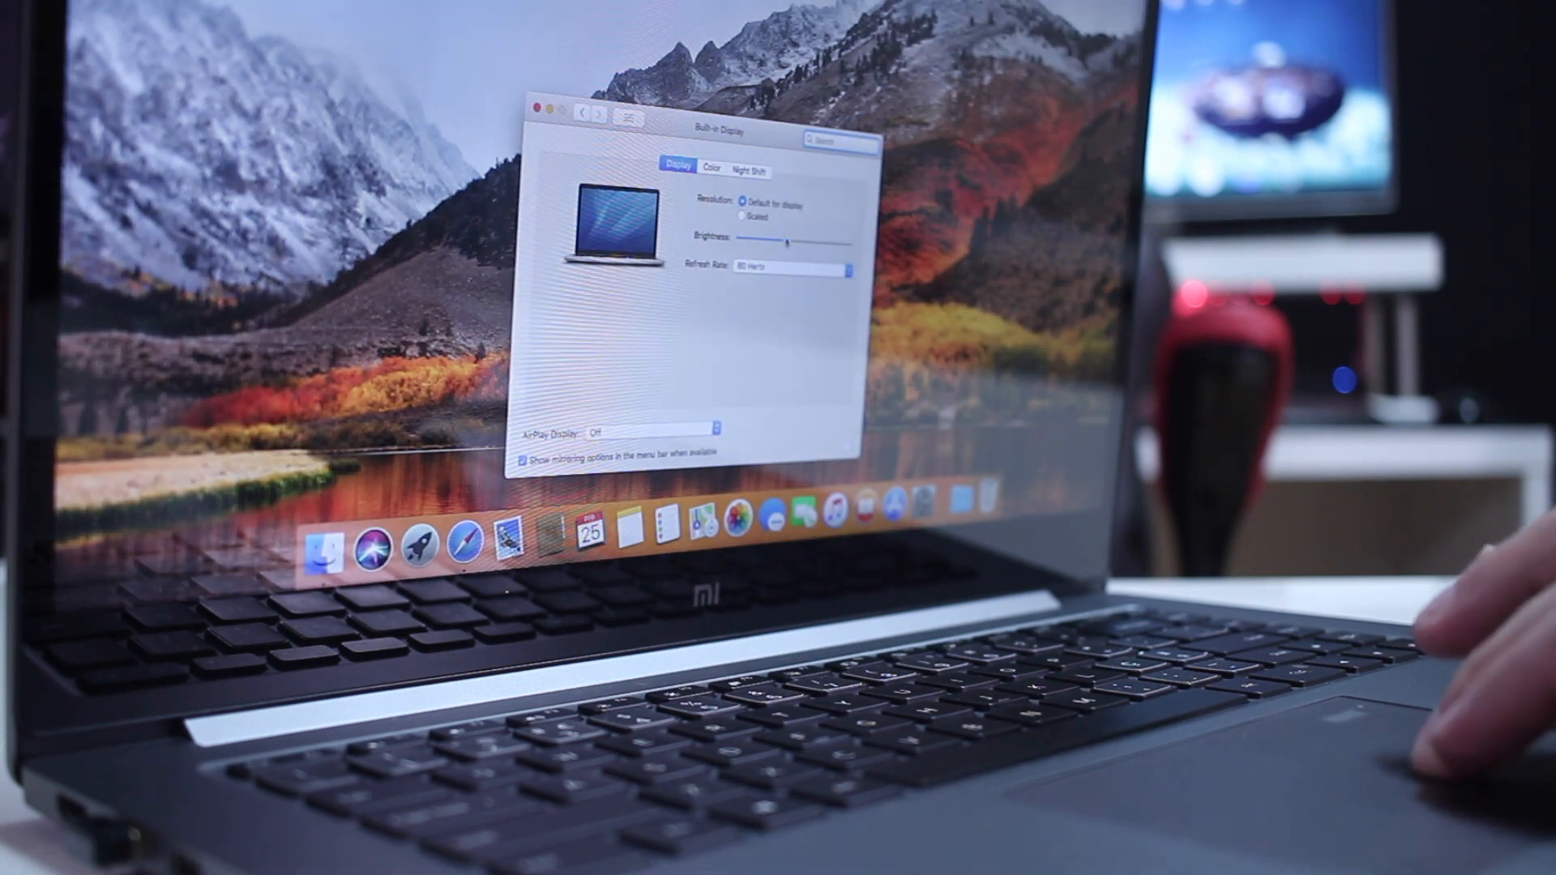
Show the built-in display's Night Shift pane with the schedule off.
click(750, 170)
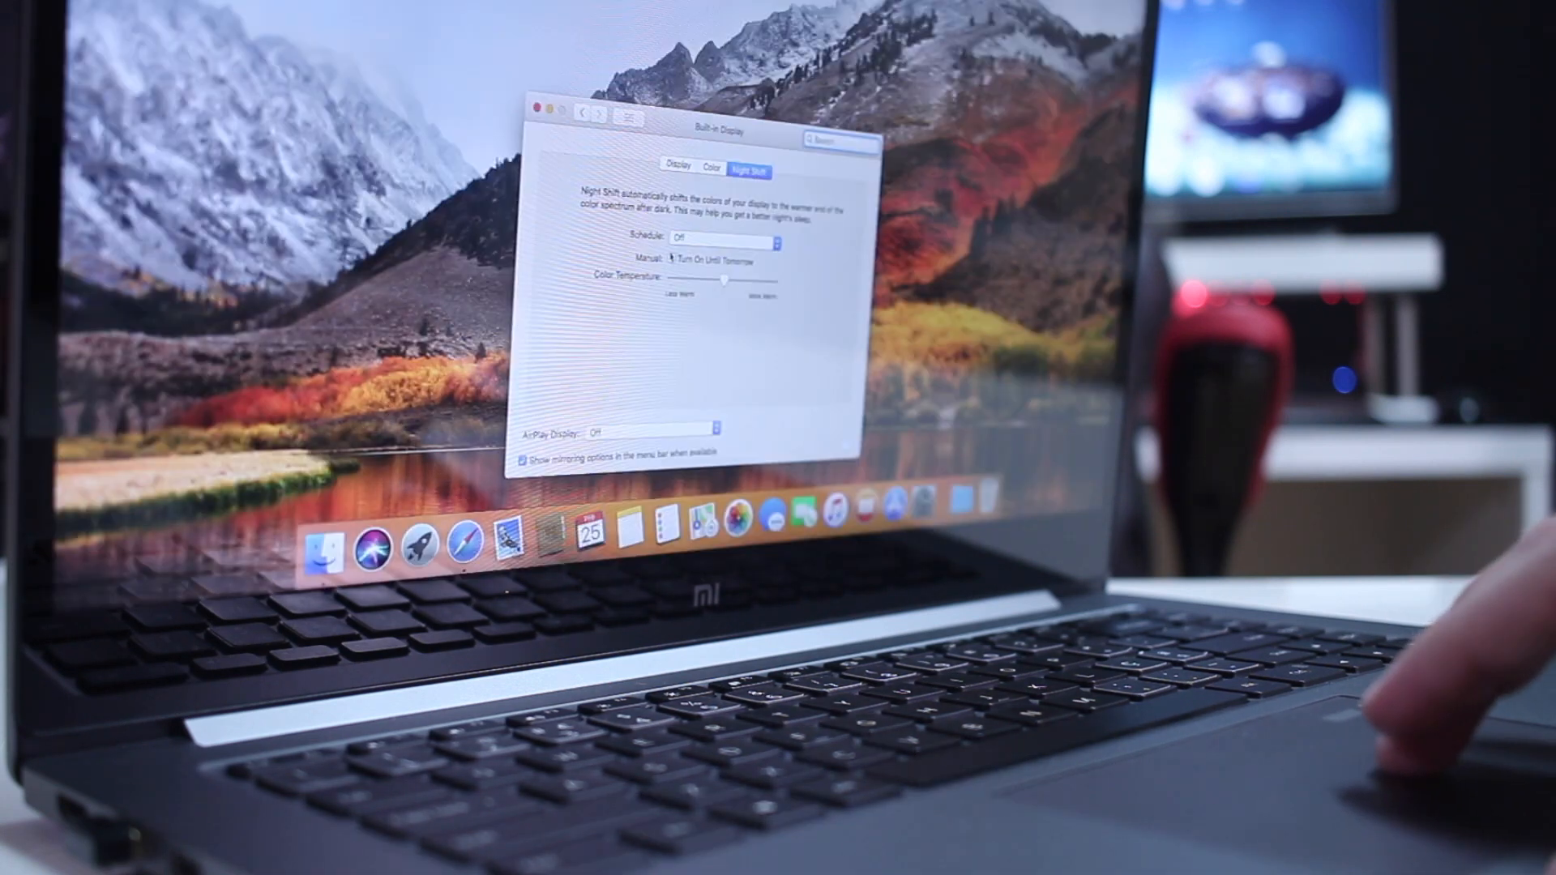